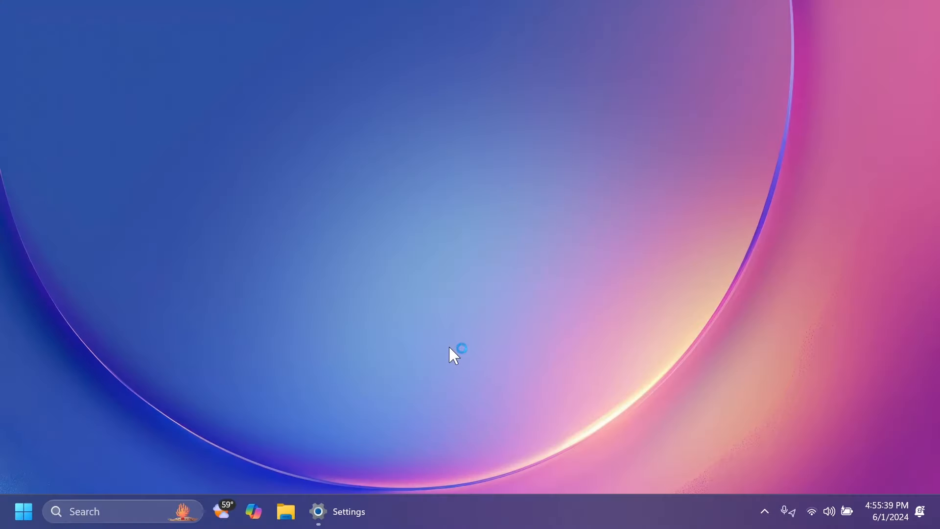
Check the About page for Windows 11 Pro 24H2, OS build 26120.751, then close Settings
left_click(318, 510)
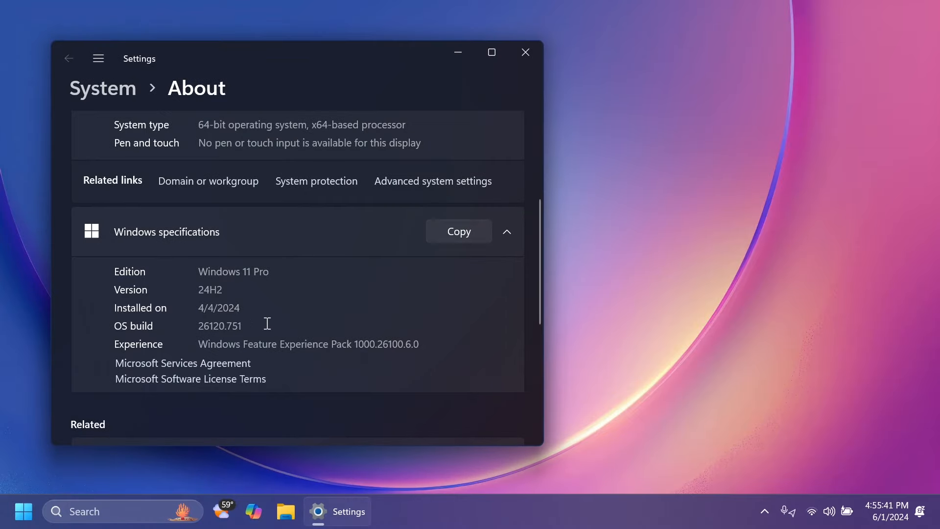
mouse_move(234, 342)
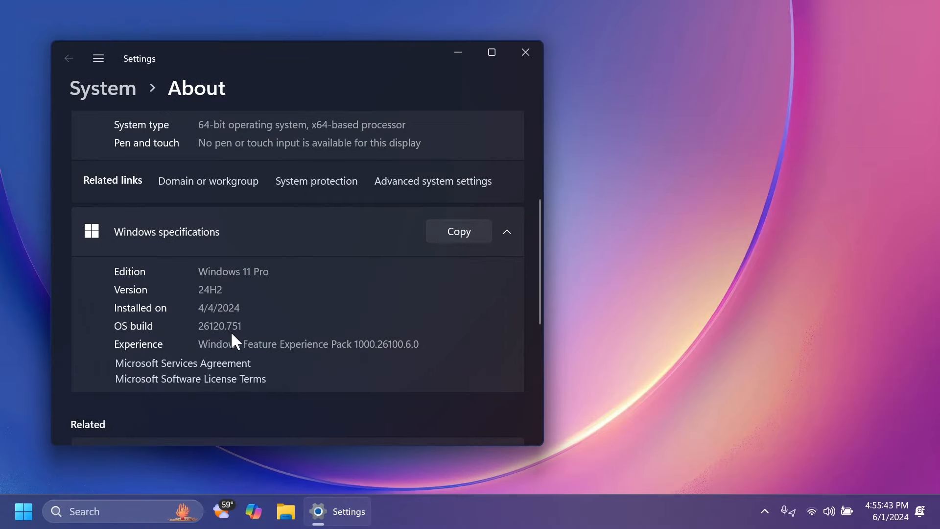
mouse_move(264, 294)
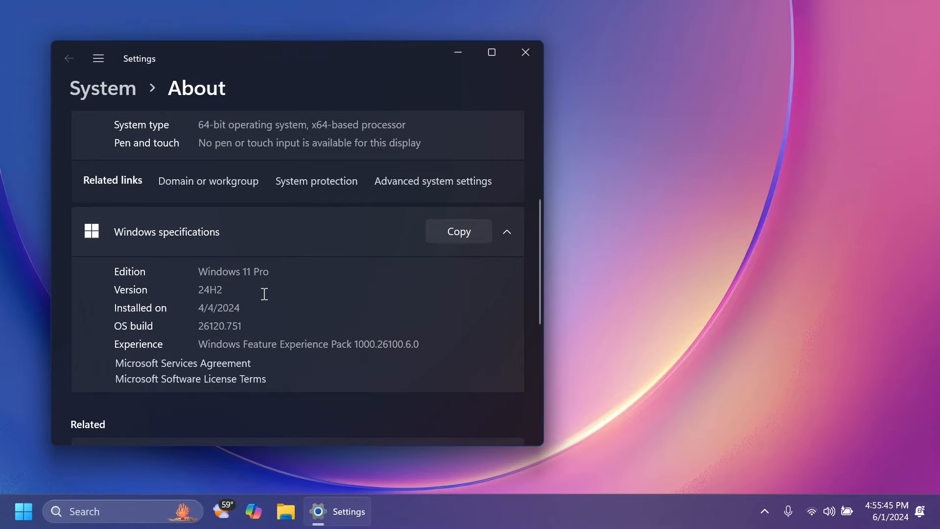
left_click(524, 52)
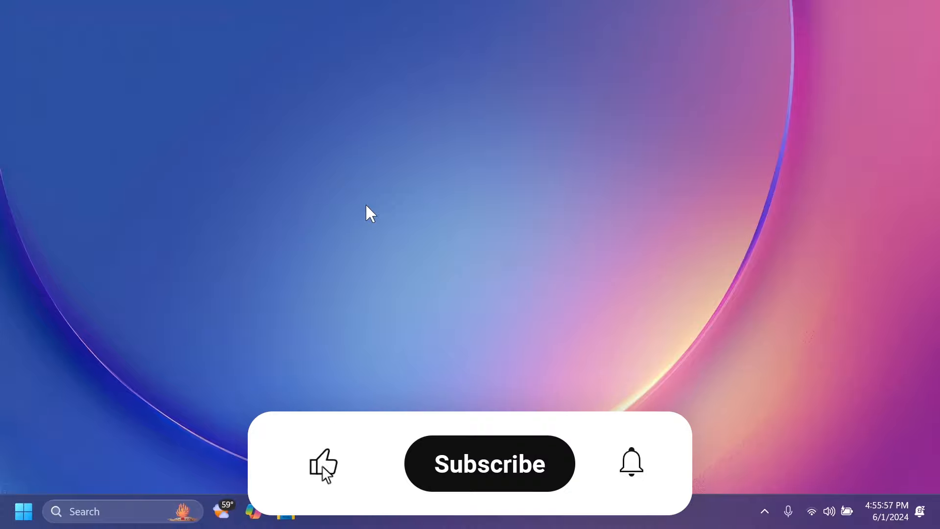
Launch the Copilot app from the taskbar
left_click(489, 463)
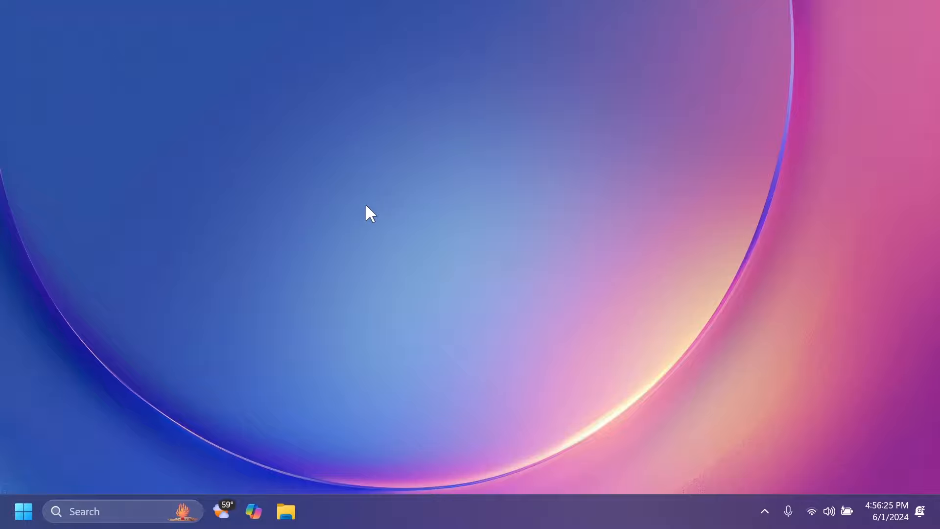
mouse_move(343, 388)
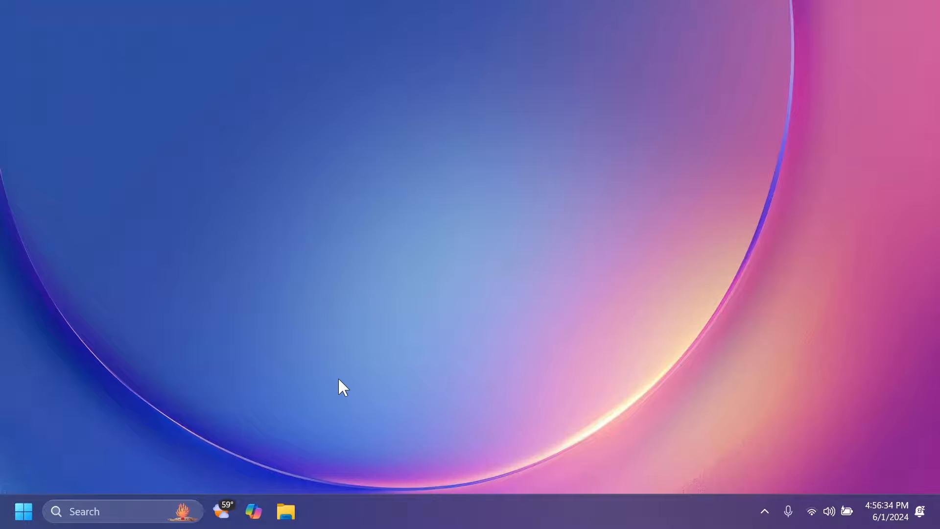
mouse_move(333, 452)
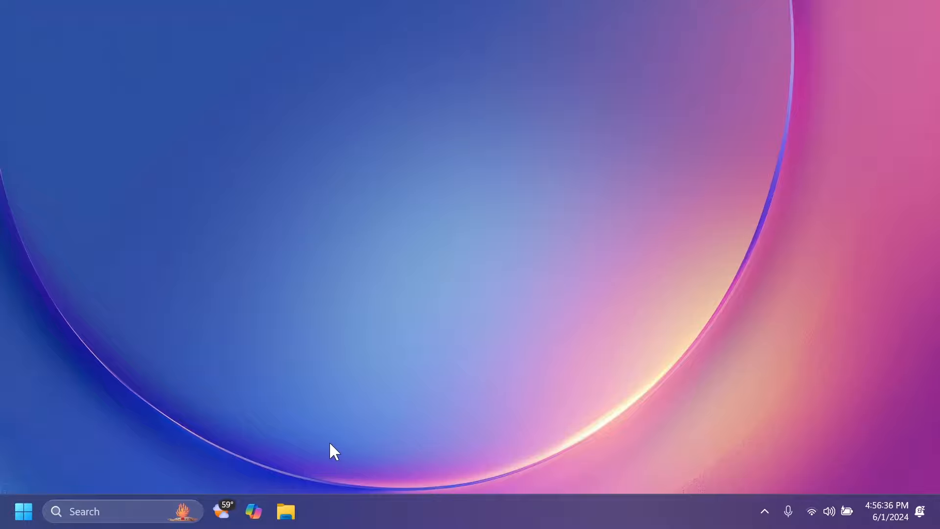
mouse_move(328, 466)
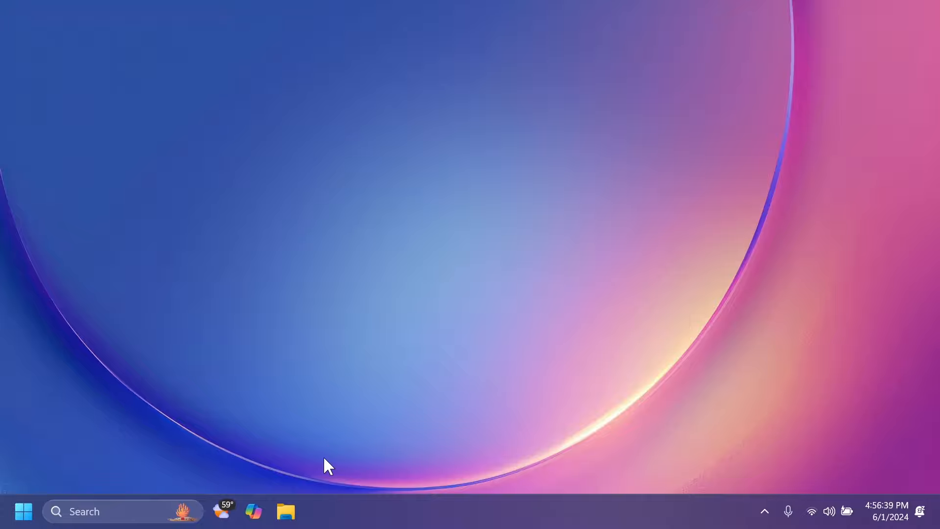
left_click(253, 512)
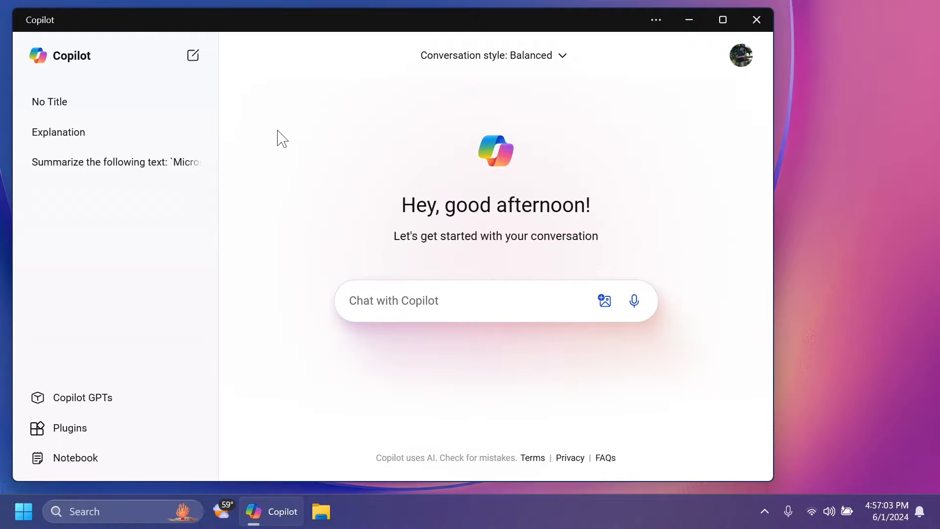
Ask Copilot 'turn on dark mode' and 'open file explorer', and read its replies
left_click(467, 300)
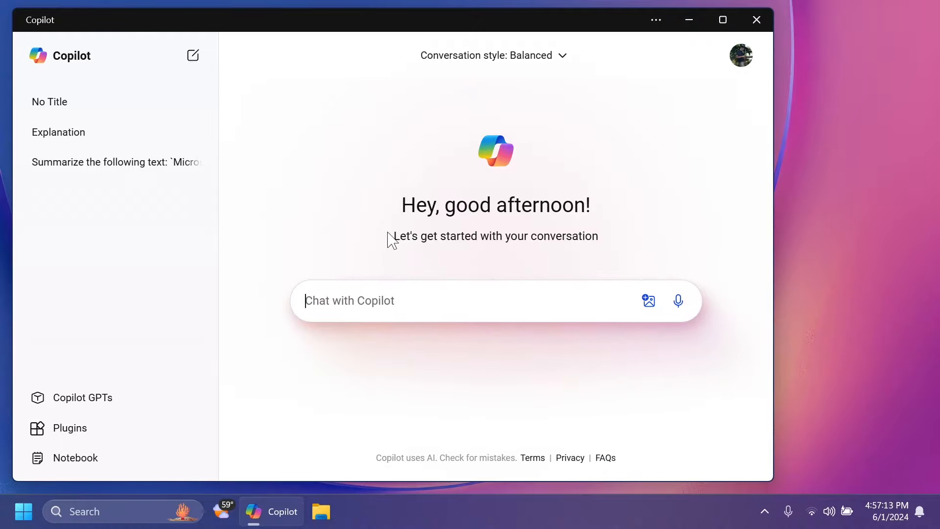
type("turn")
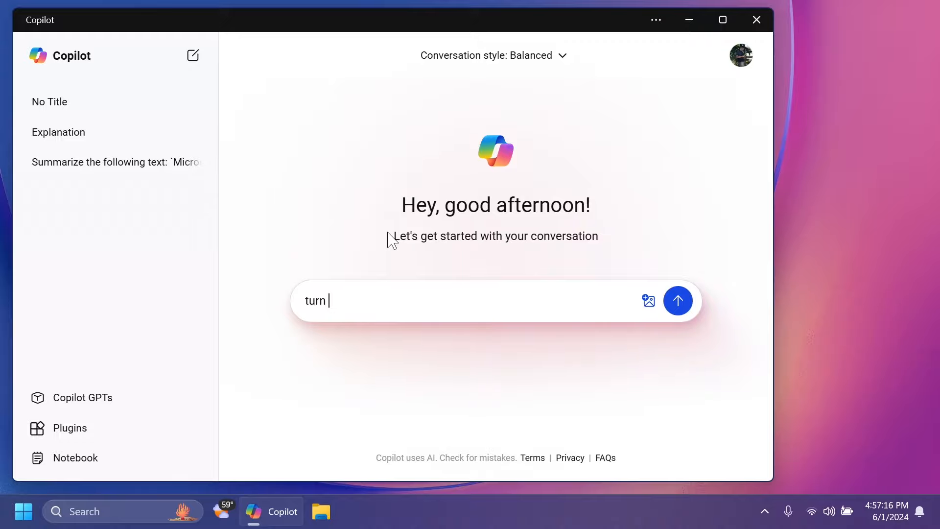
type("on dark mo")
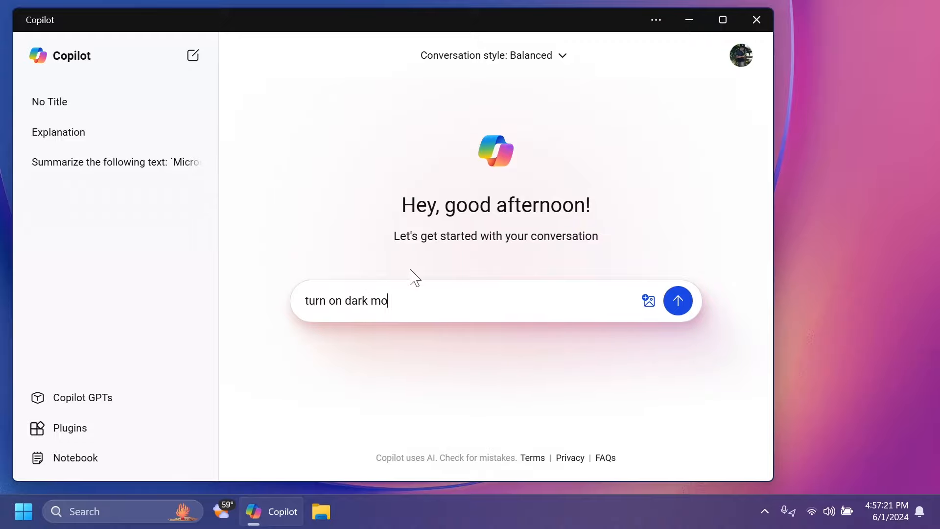
left_click(677, 300)
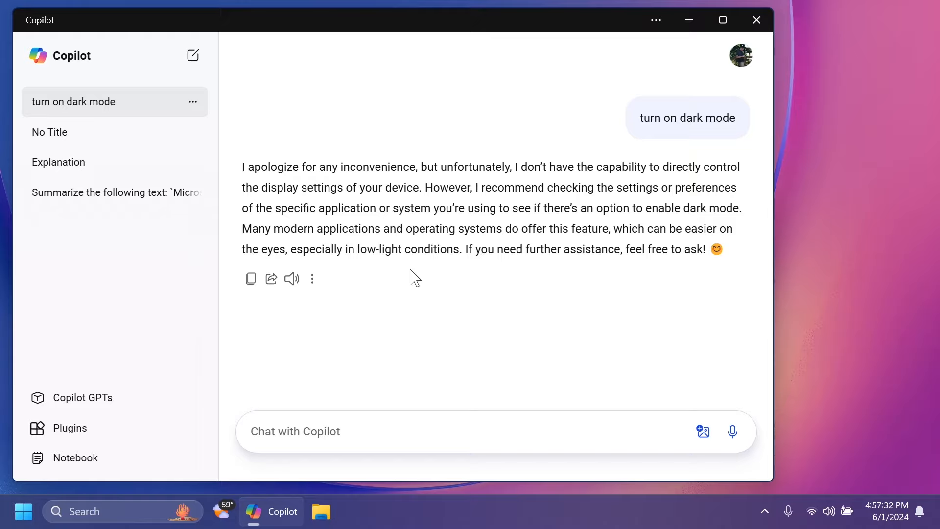
type("open file explorer")
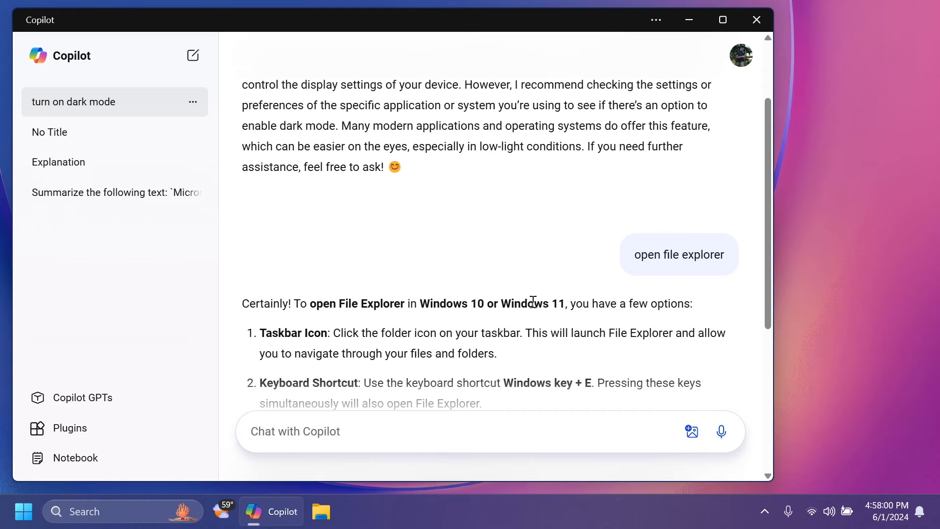
scroll("down", 3)
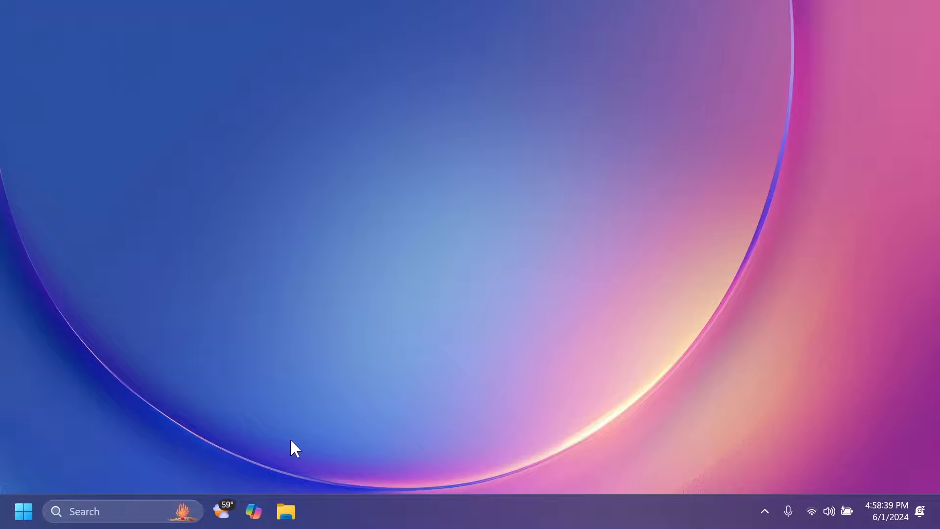
mouse_move(468, 410)
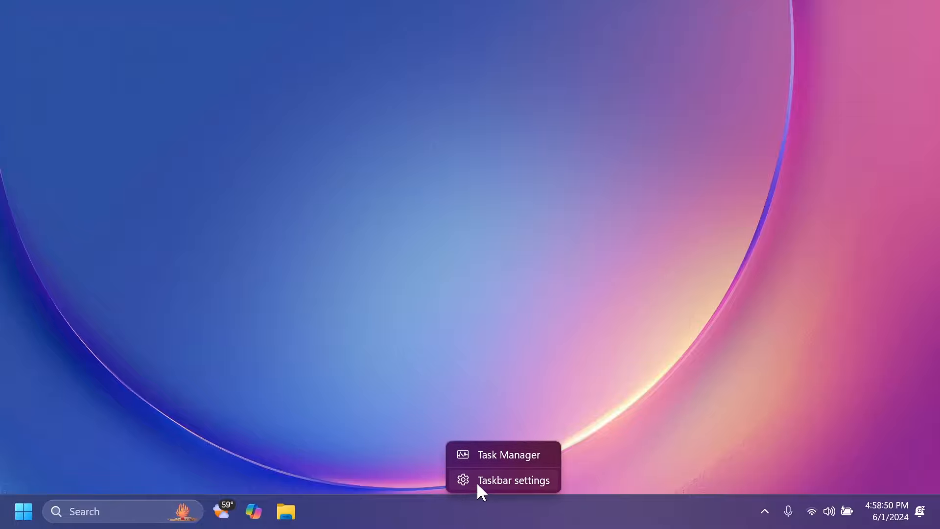
left_click(513, 480)
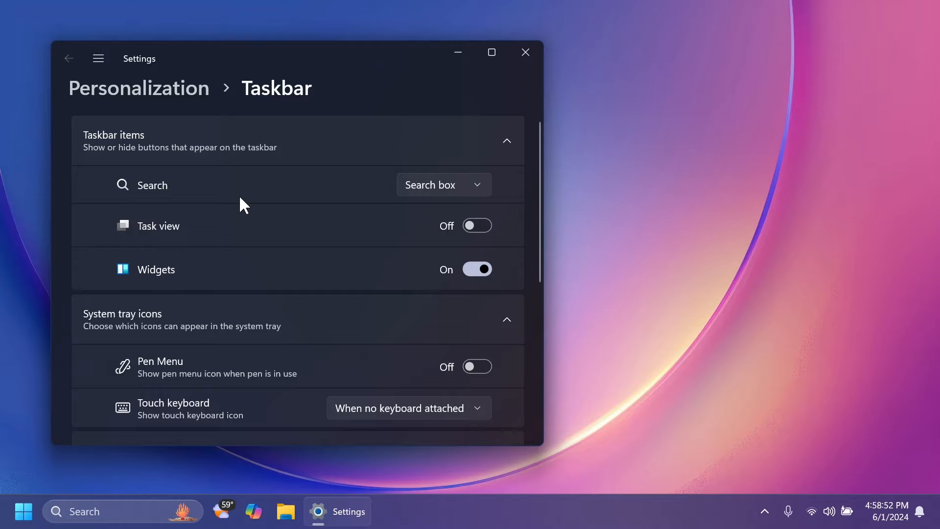
mouse_move(250, 219)
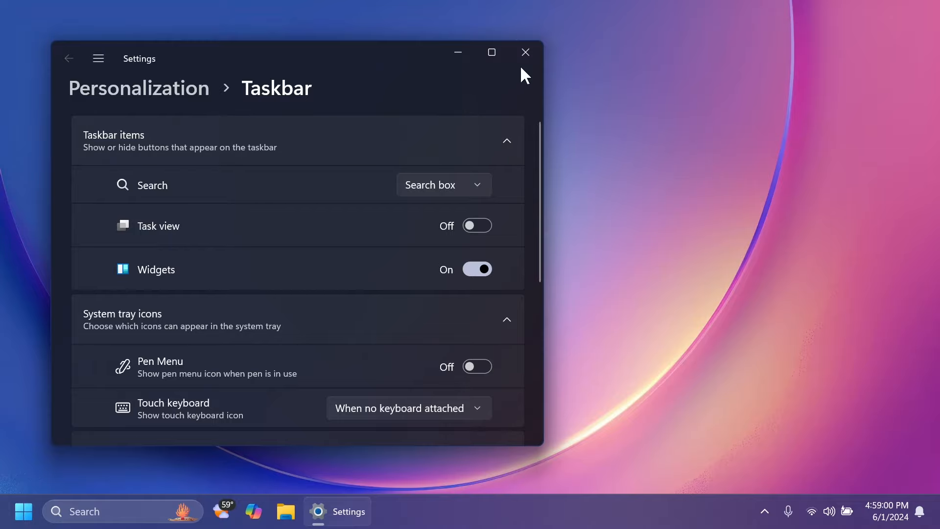
left_click(23, 511)
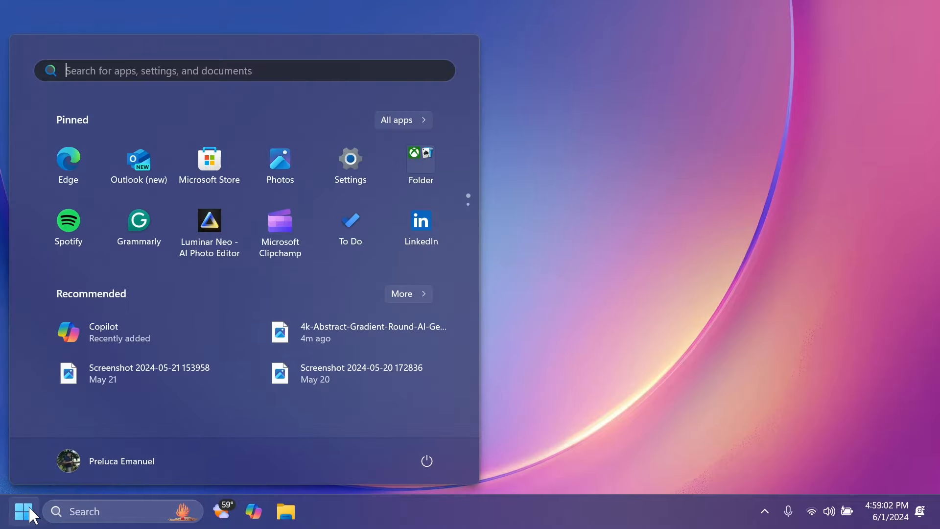
mouse_move(129, 333)
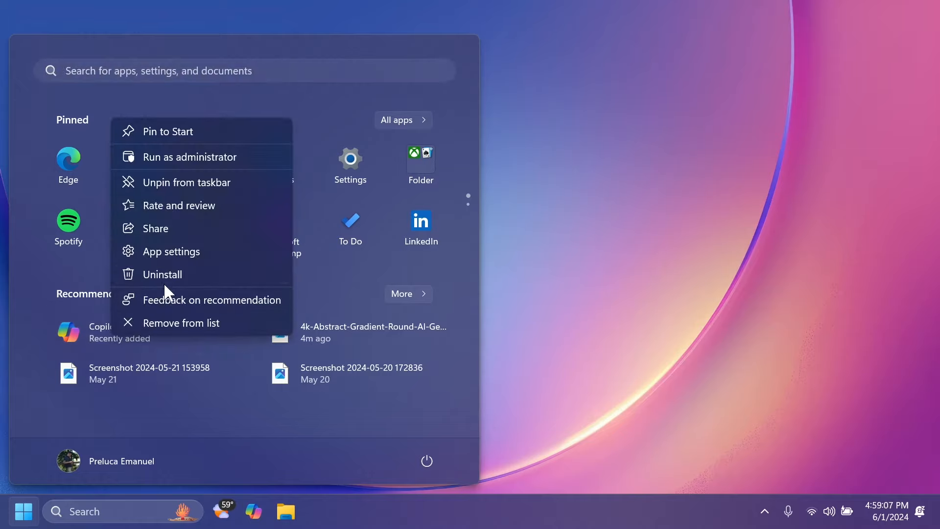
mouse_move(125, 511)
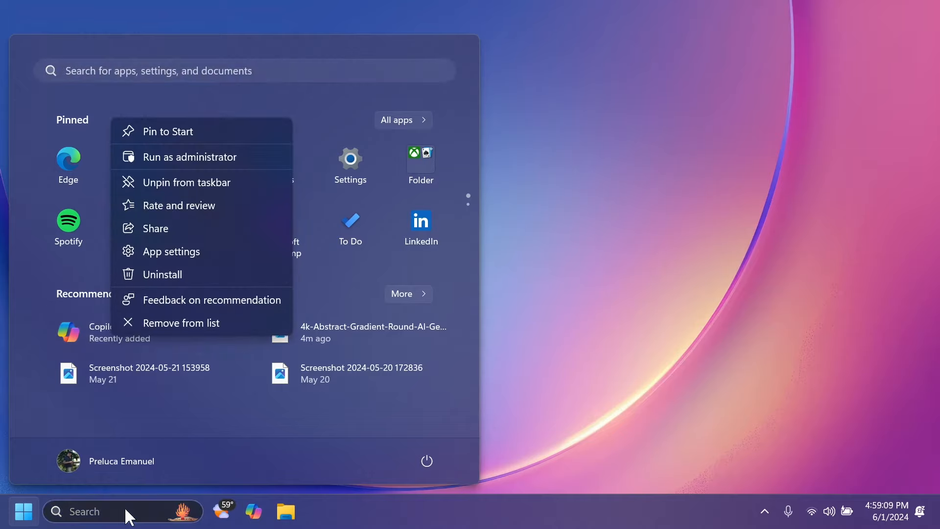
Search 'copilot' in the Start menu to confirm it offers Uninstall
type("copilot")
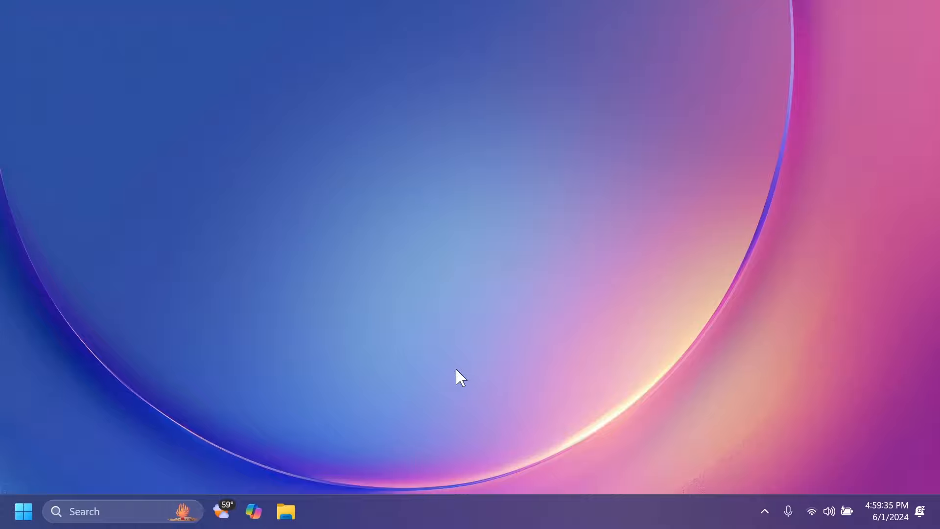
mouse_move(254, 511)
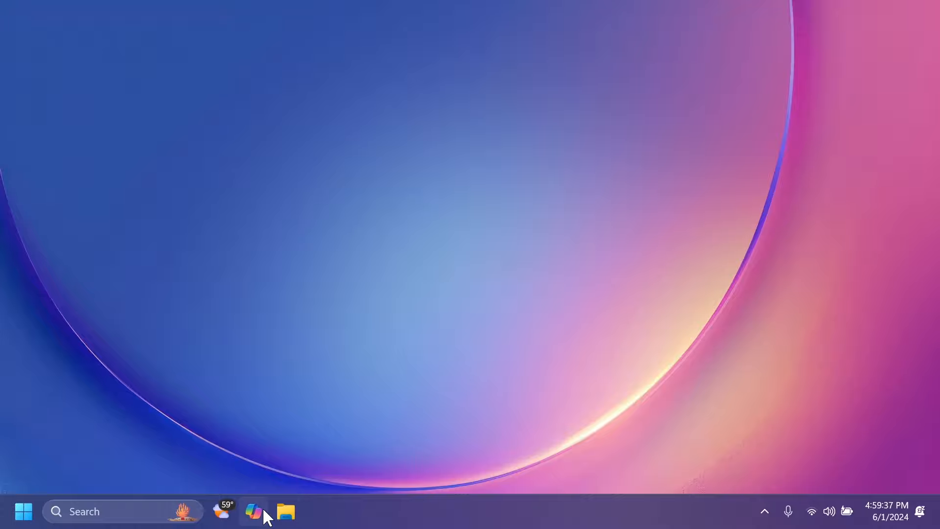
left_click(254, 511)
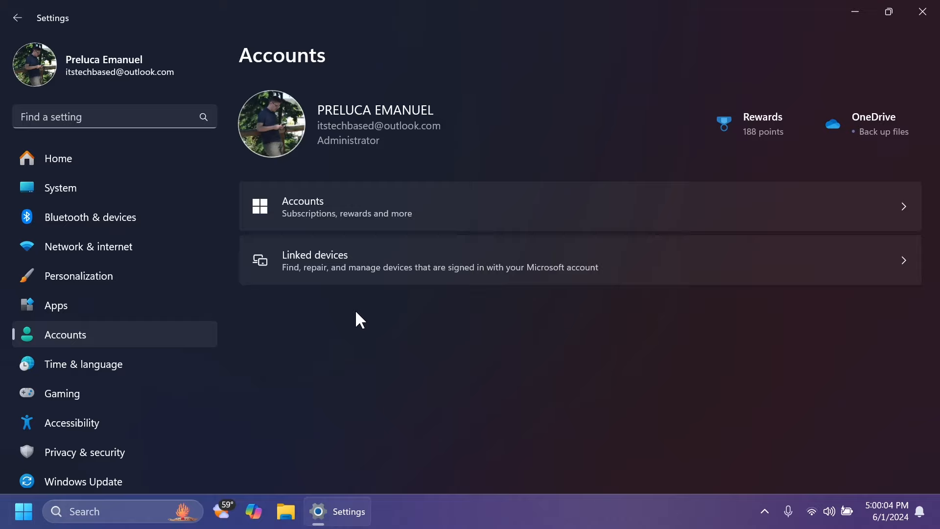
mouse_move(324, 285)
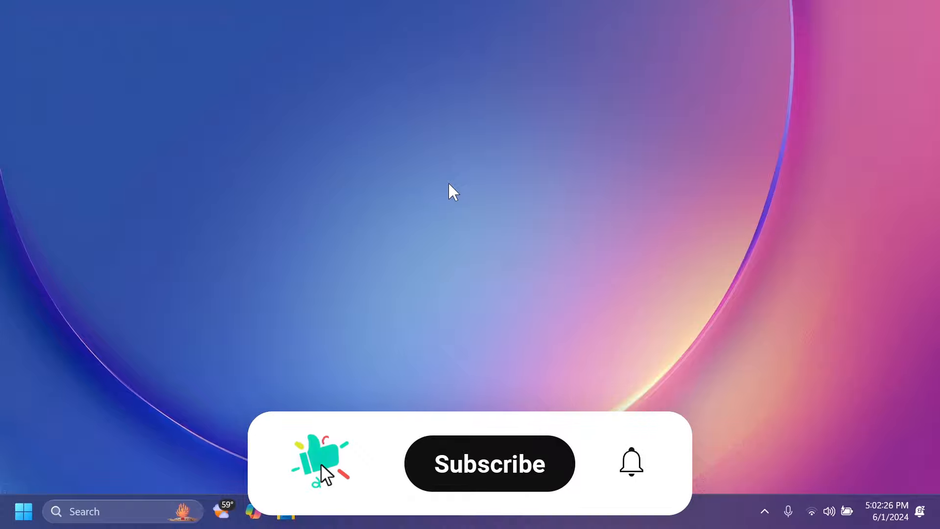
left_click(489, 464)
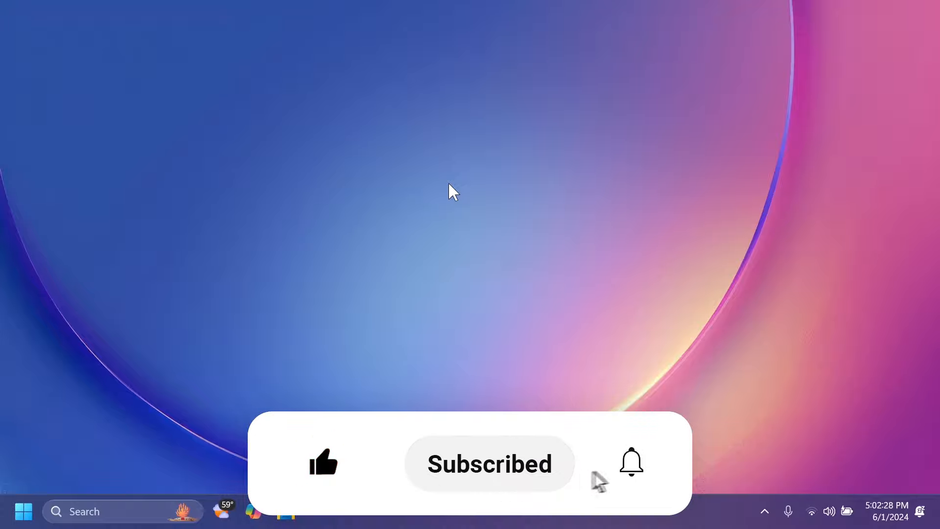